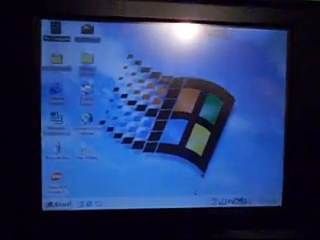
Open the Start menu from the taskbar's Start button to show programs and shutdown entries.
click(25, 205)
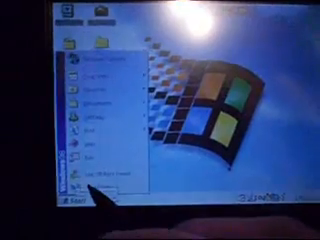